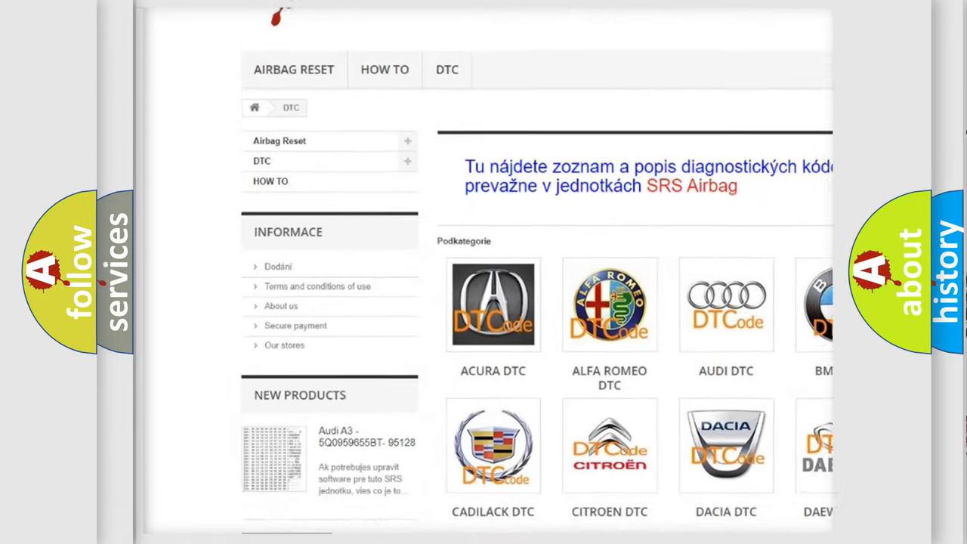
scroll("down", 3)
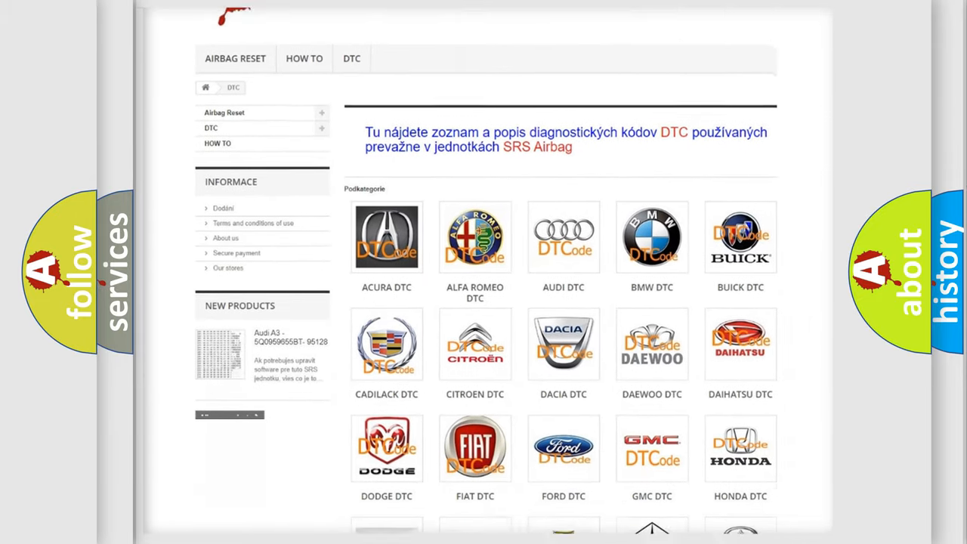
scroll("down", 3)
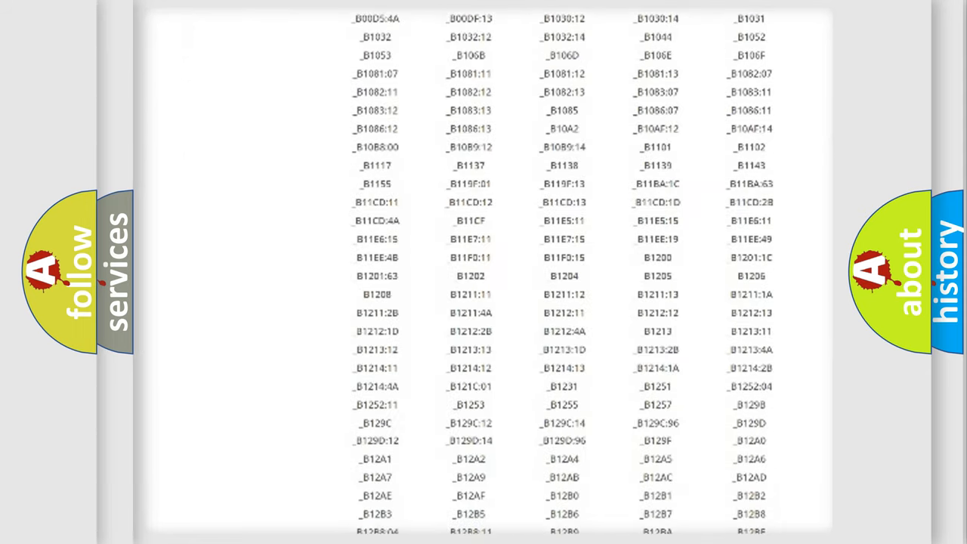
scroll("down", 3)
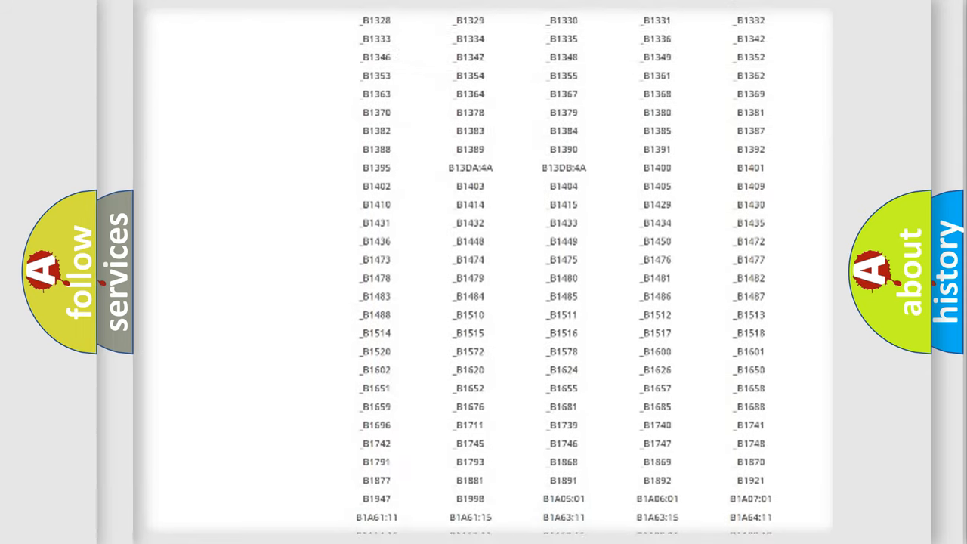